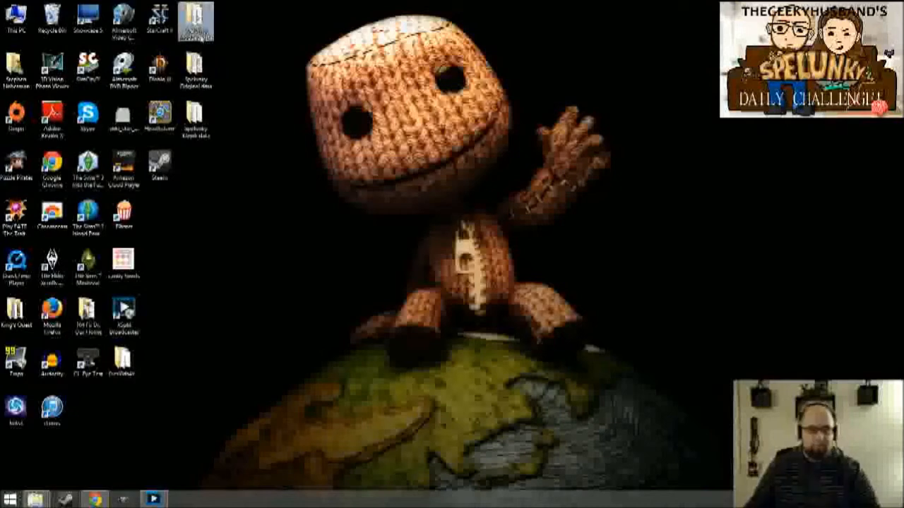
Open the Spelunky Modded data folder from the desktop alongside This PC.
double_click(195, 21)
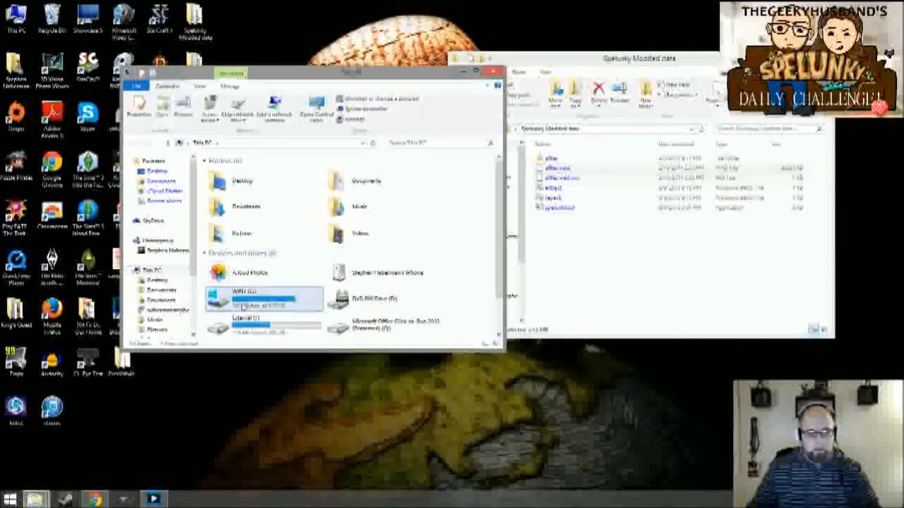
Navigate the game drive through Spelunky > Data > Textures and select a texture file there.
double_click(243, 295)
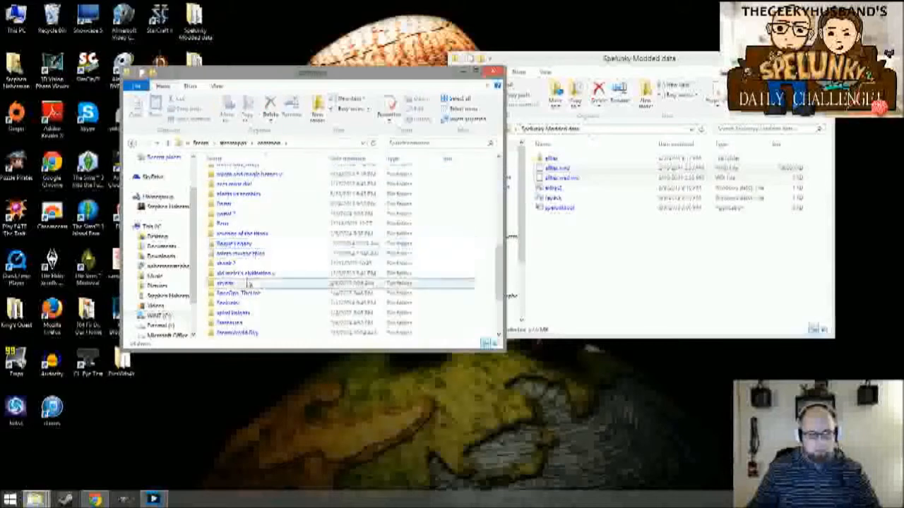
double_click(226, 283)
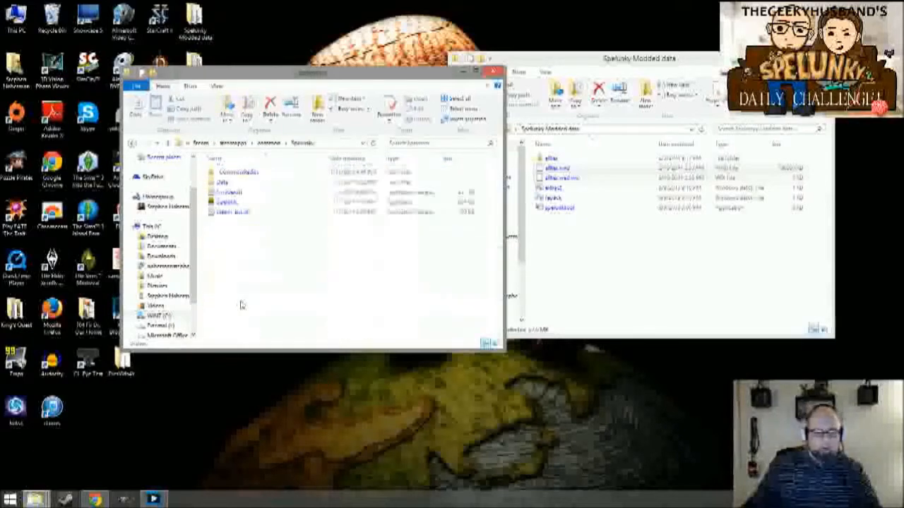
double_click(223, 182)
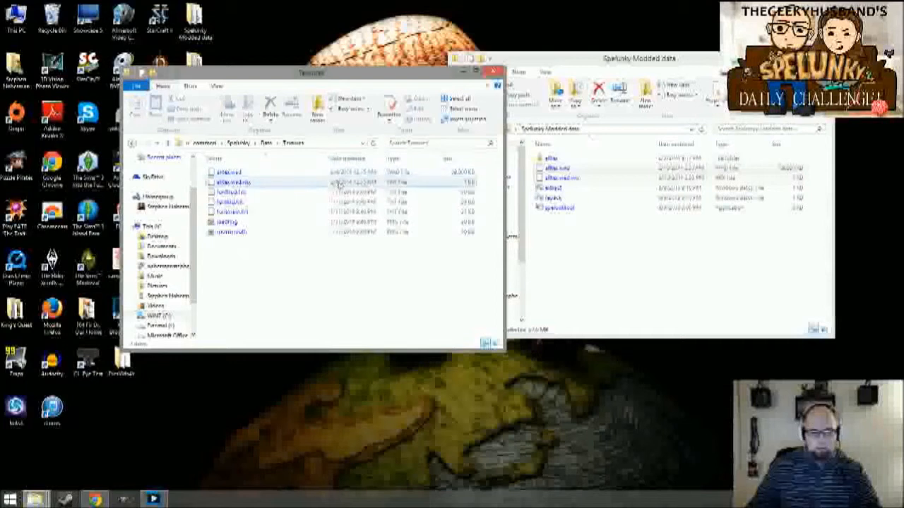
left_click(229, 172)
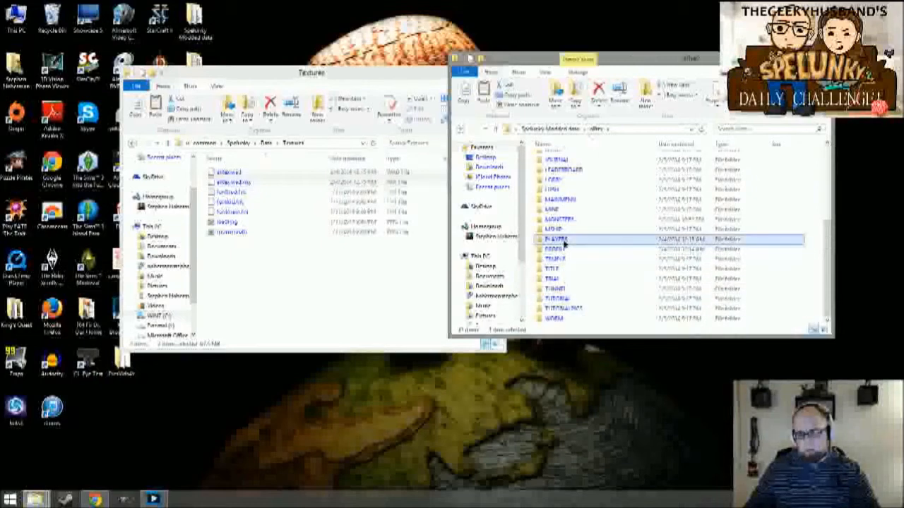
Show the char_ sprite sheets in players, then open the Spelunky Original data folder.
double_click(557, 239)
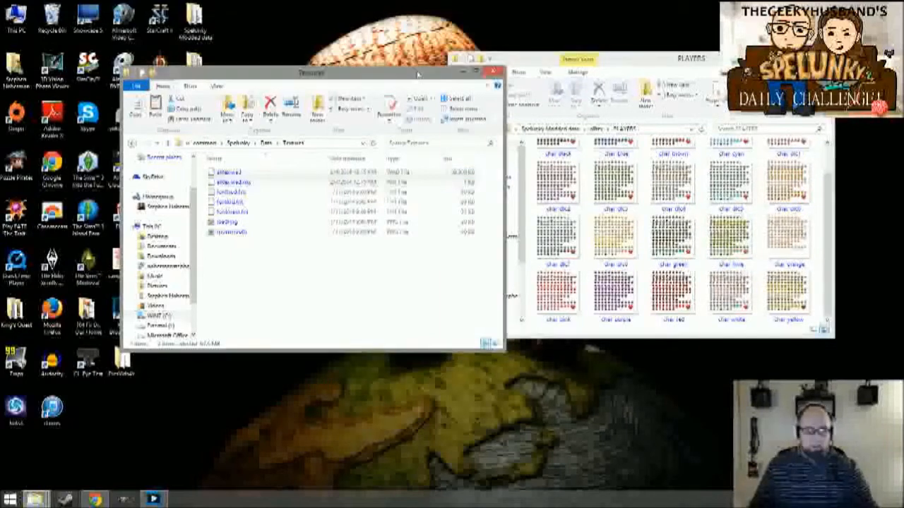
left_click(492, 70)
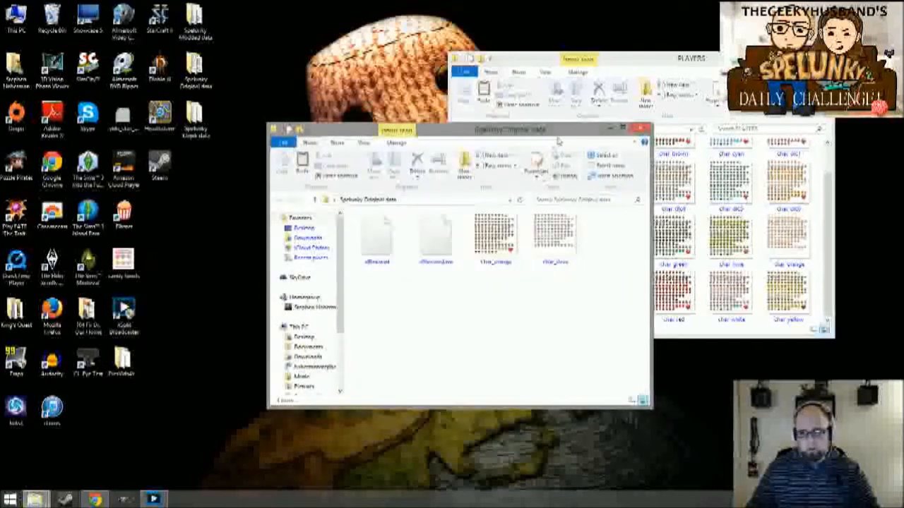
Launch GIMP from its desktop shortcut.
left_click(554, 238)
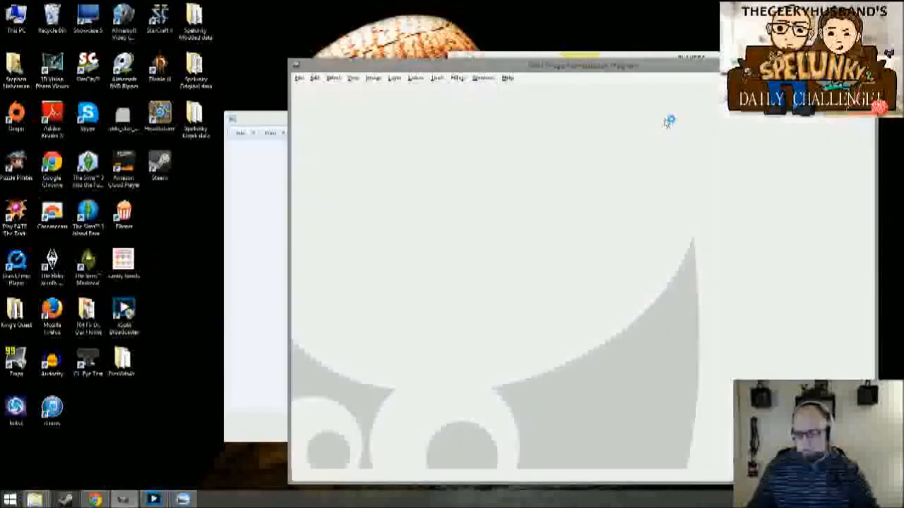
Open char_orange from Desktop > Spelunky Original data via File > Open.
left_click(313, 78)
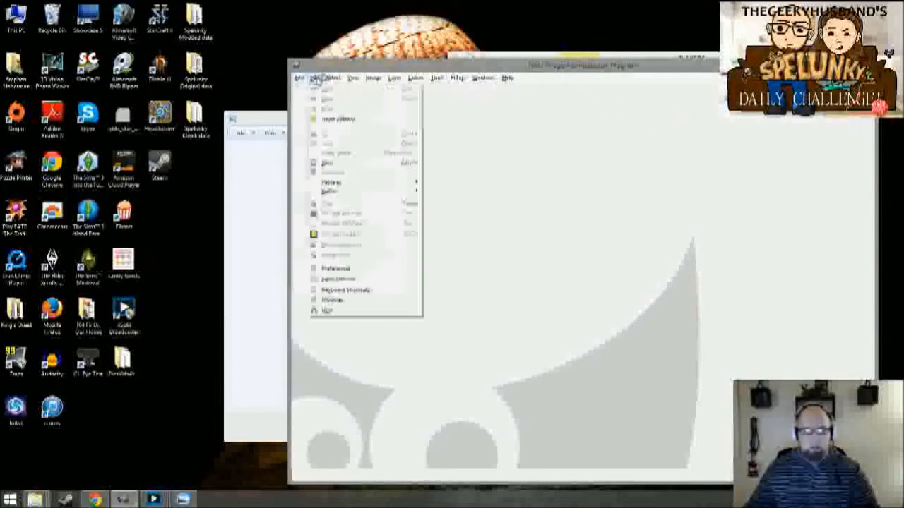
left_click(373, 78)
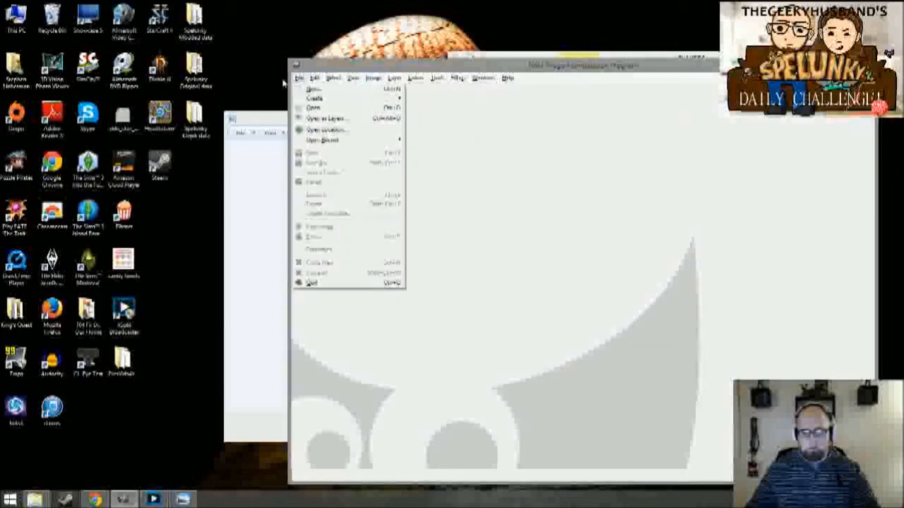
left_click(313, 108)
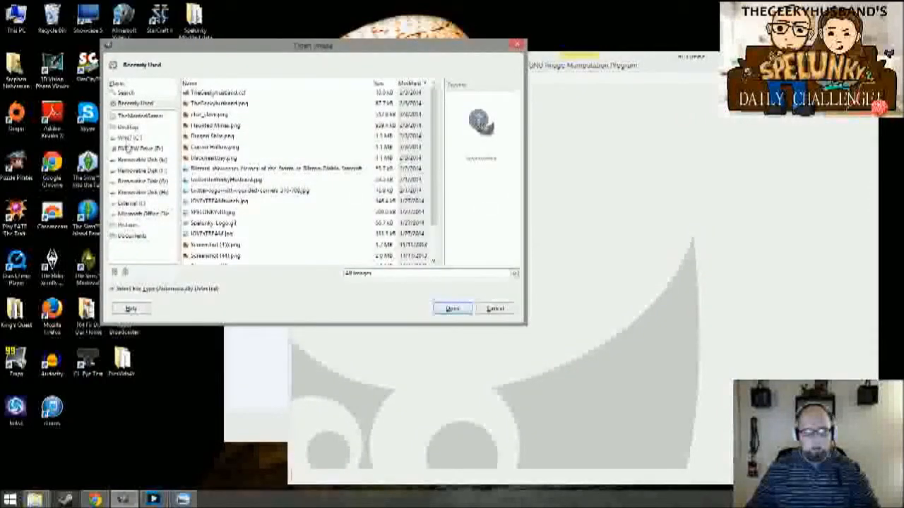
left_click(129, 137)
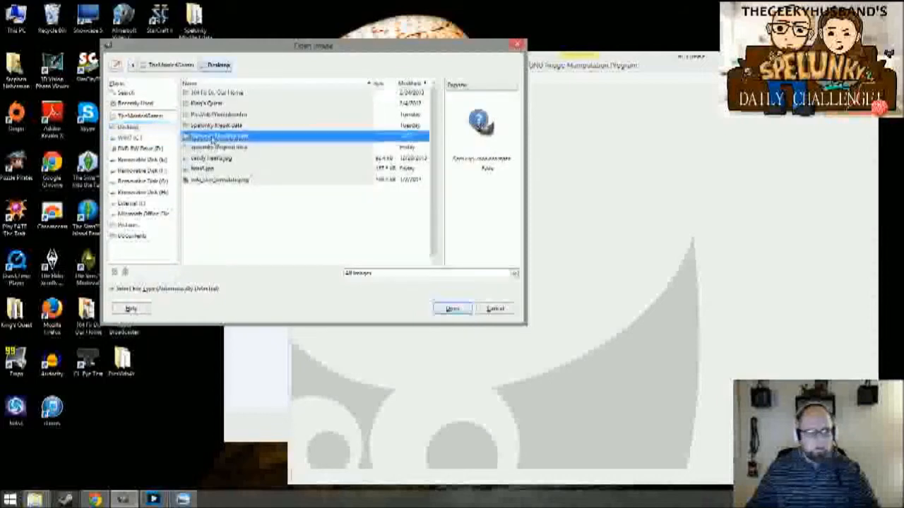
double_click(219, 136)
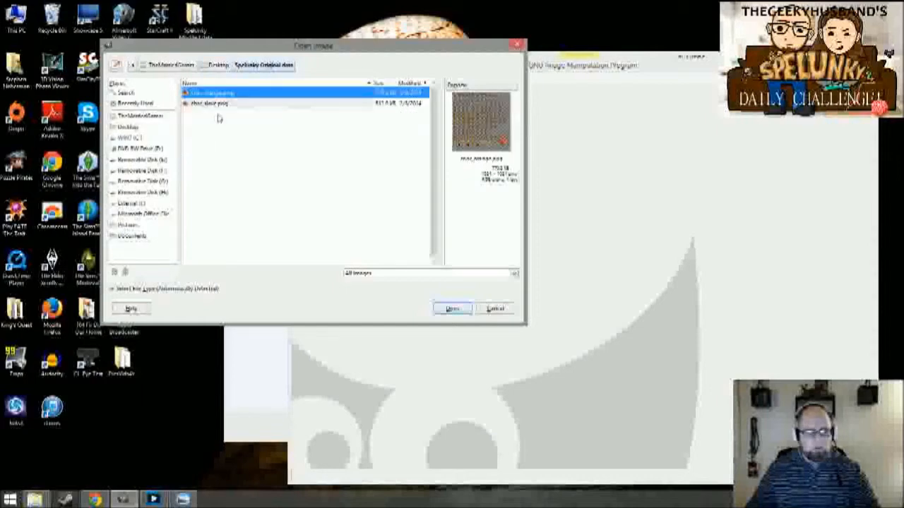
left_click(452, 308)
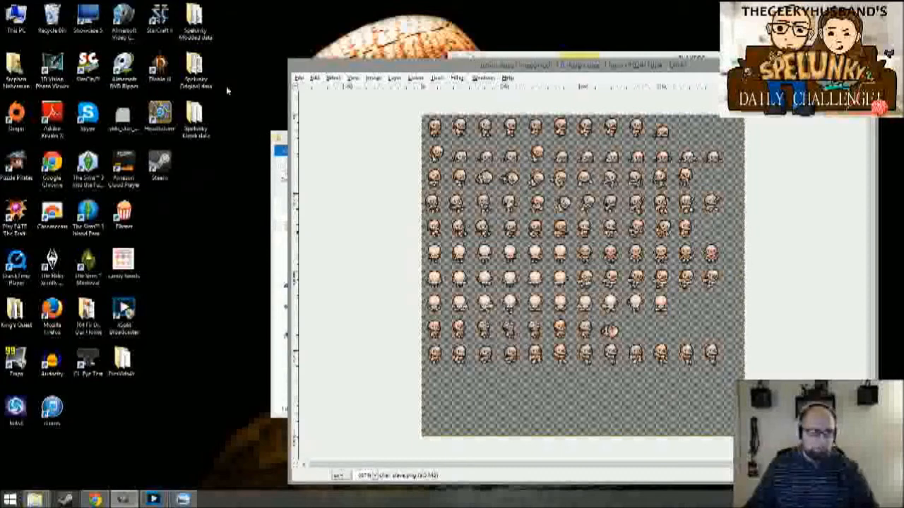
Edit the sprite sheet and overwrite char_orange in the players folder with it.
left_click(124, 360)
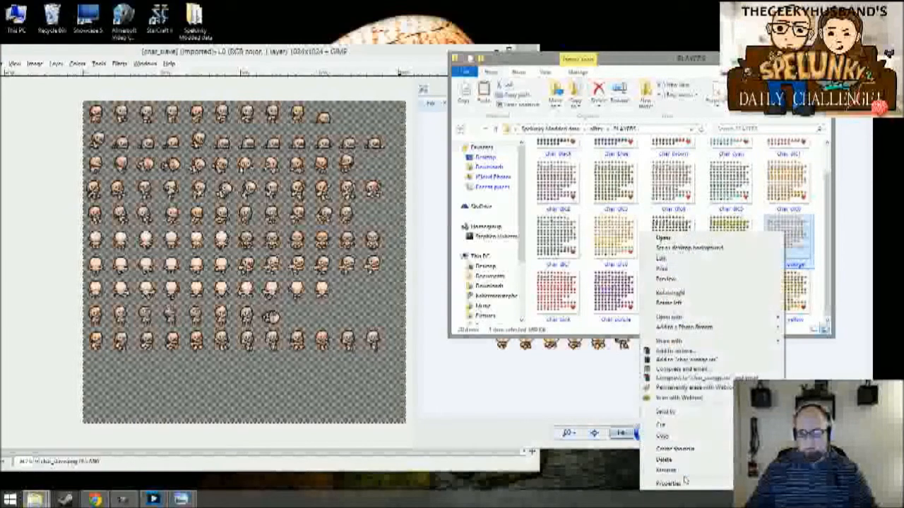
Close GIMP and the extra windows, leaving only the Spelunky Modded data folder.
left_click(672, 481)
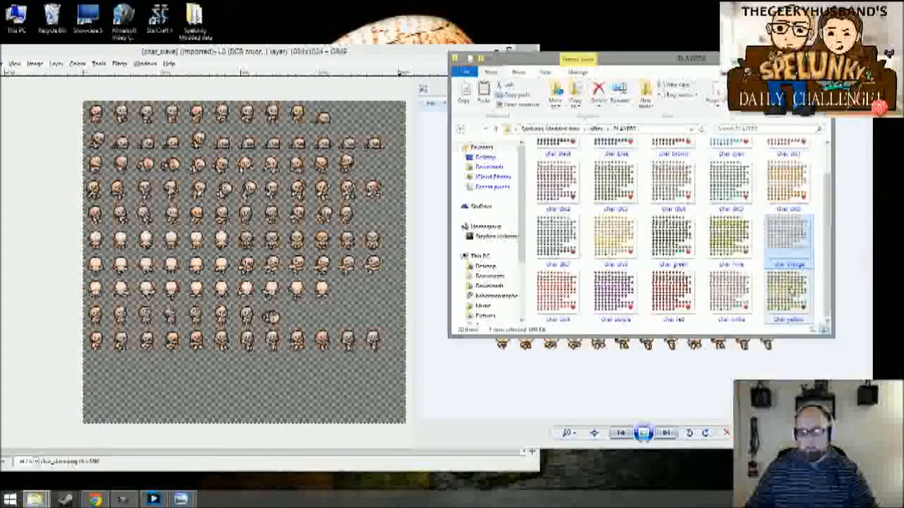
mouse_move(788, 251)
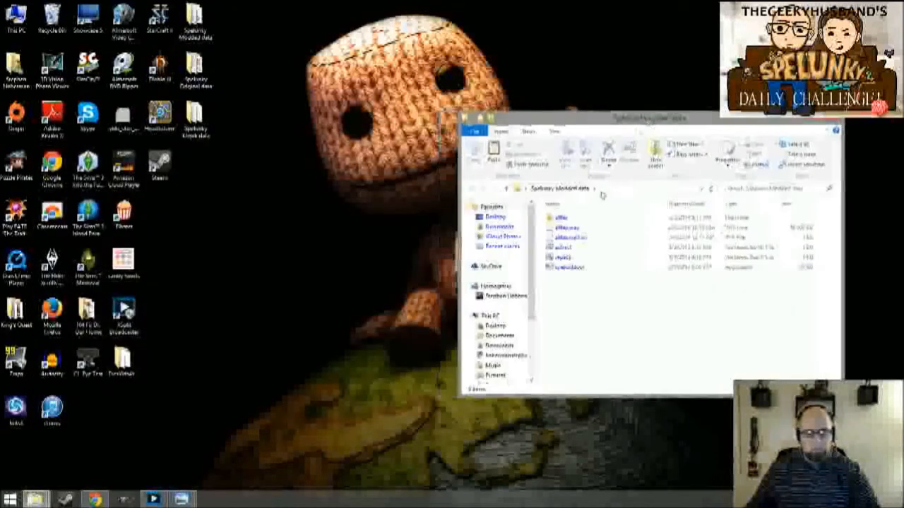
left_click(562, 218)
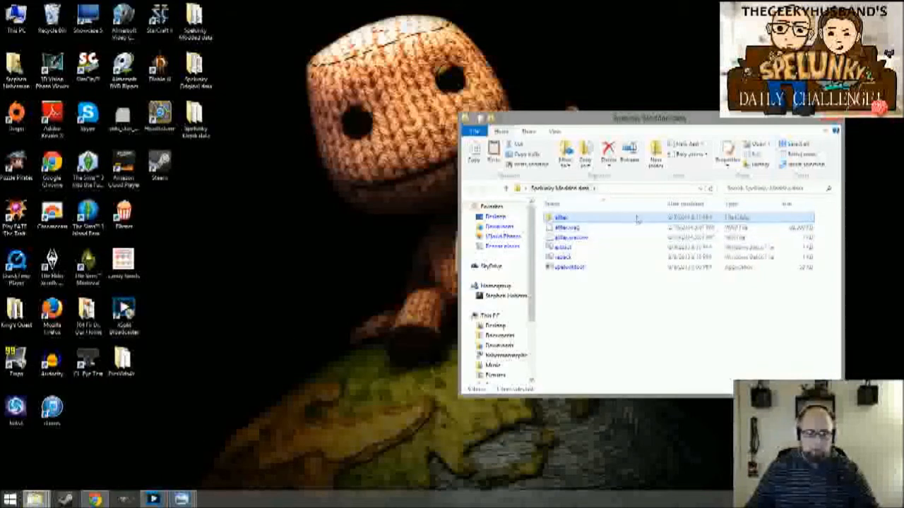
left_click(565, 228)
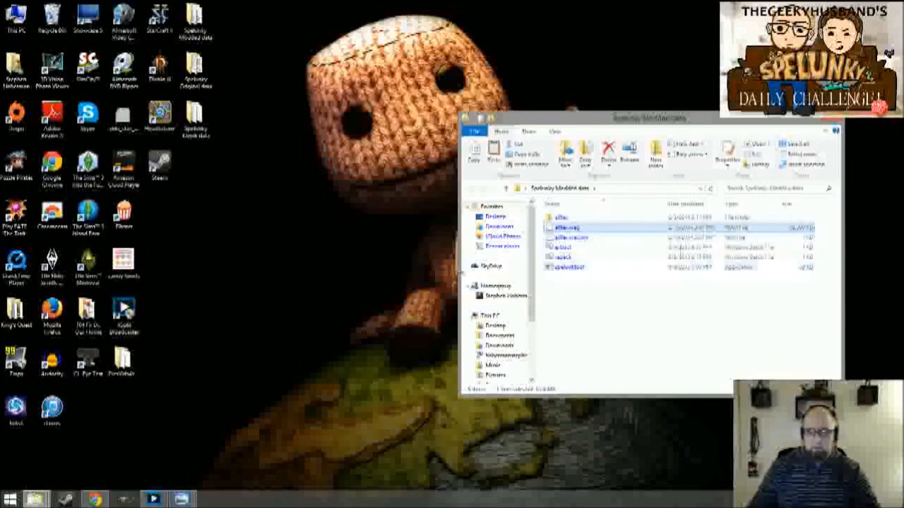